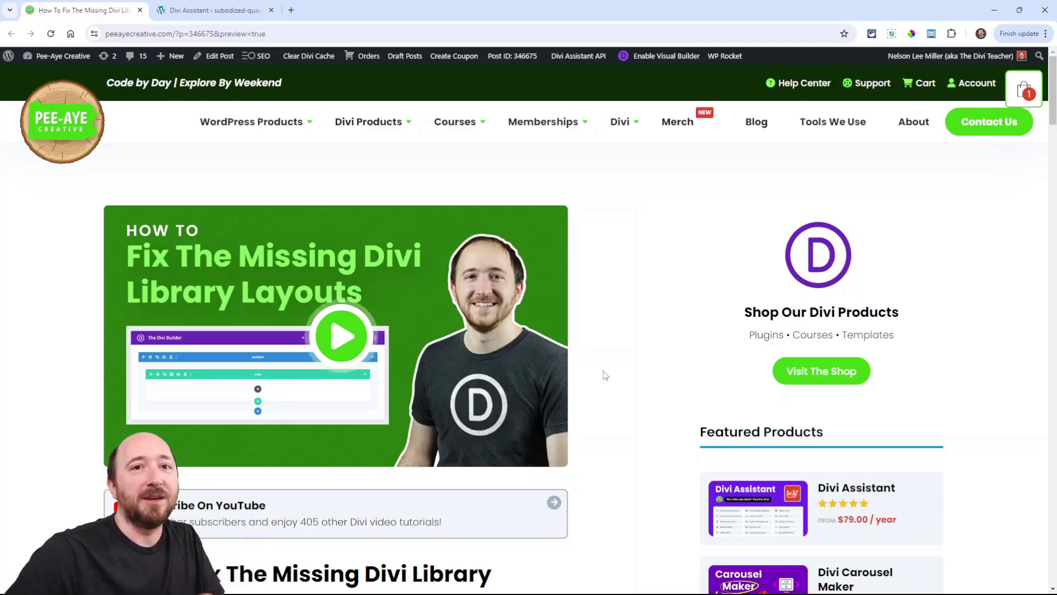
Switch to the test site's WordPress admin and open Settings > Permalinks
{"action": "scroll", "scroll_direction": "down", "scroll_amount": 3}
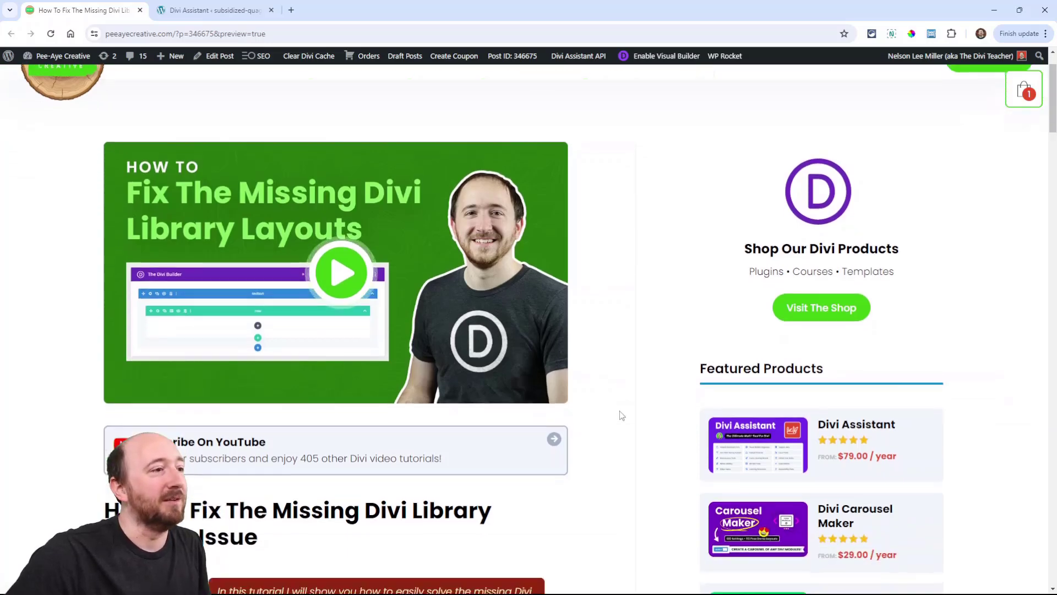
{"action": "scroll", "scroll_direction": "down", "scroll_amount": 3}
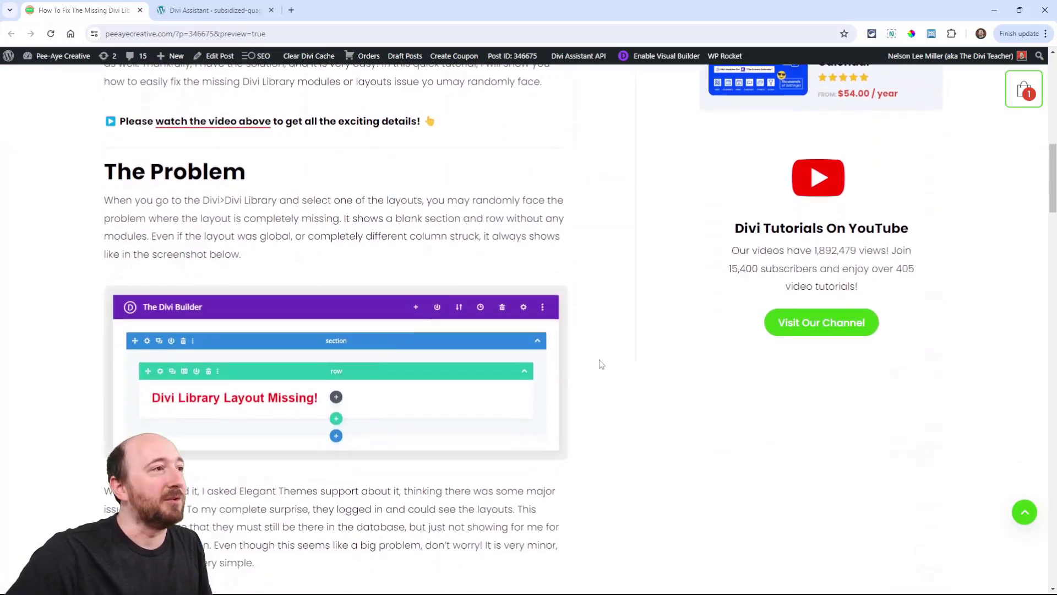
{"action": "scroll", "scroll_direction": "down", "scroll_amount": 3}
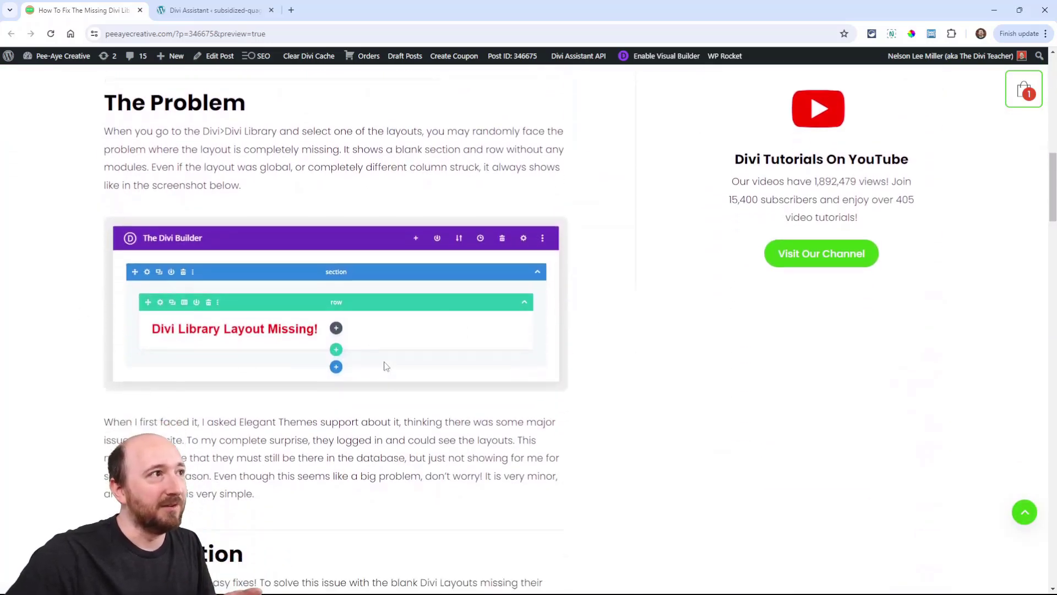
{"action": "scroll", "scroll_direction": "down", "scroll_amount": 3}
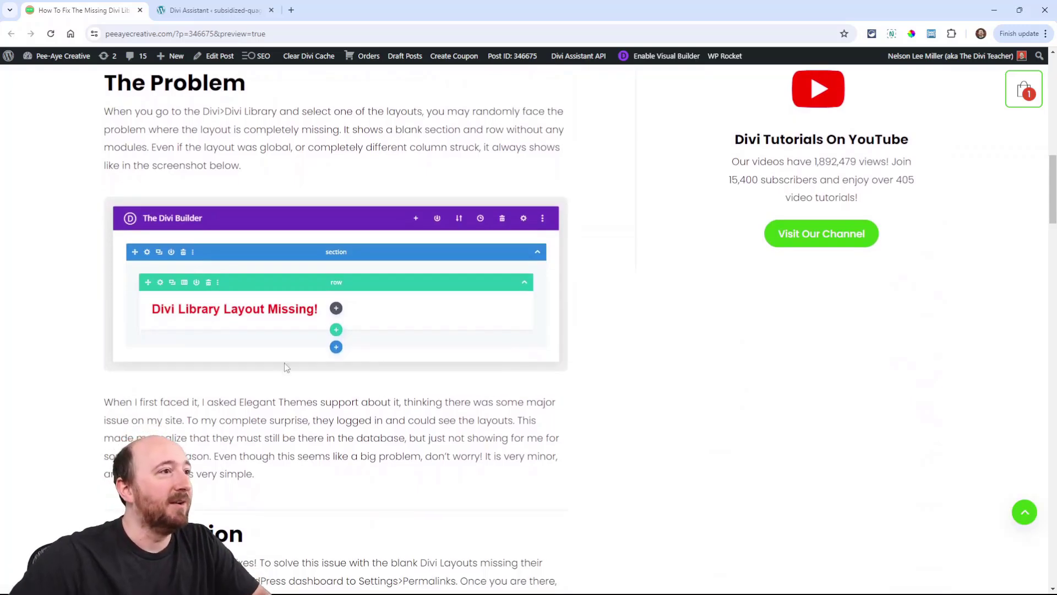
{"action": "mouse_move", "coordinate": [443, 305]}
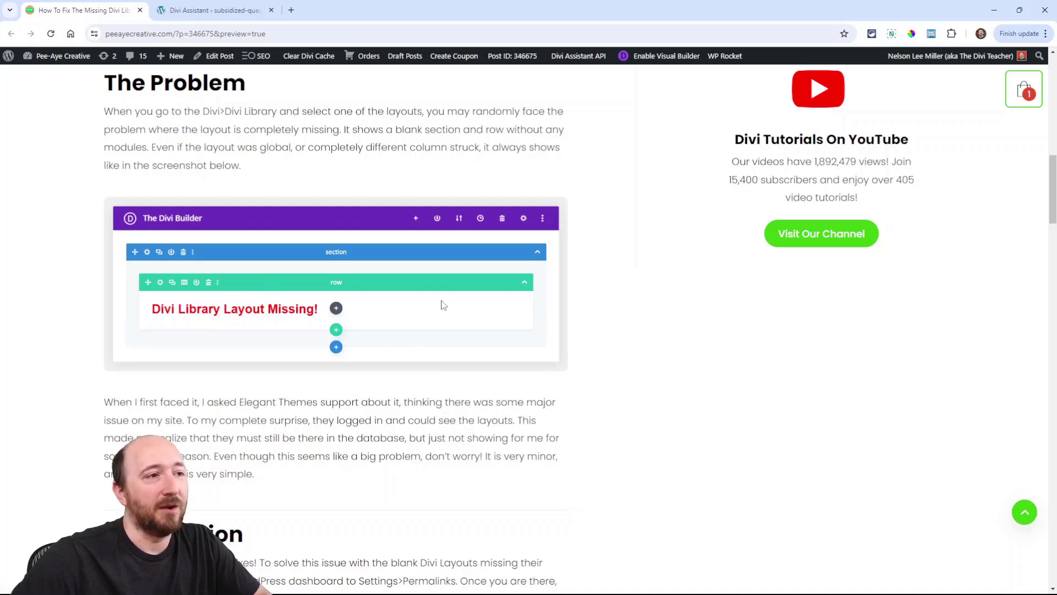
{"action": "mouse_move", "coordinate": [246, 308]}
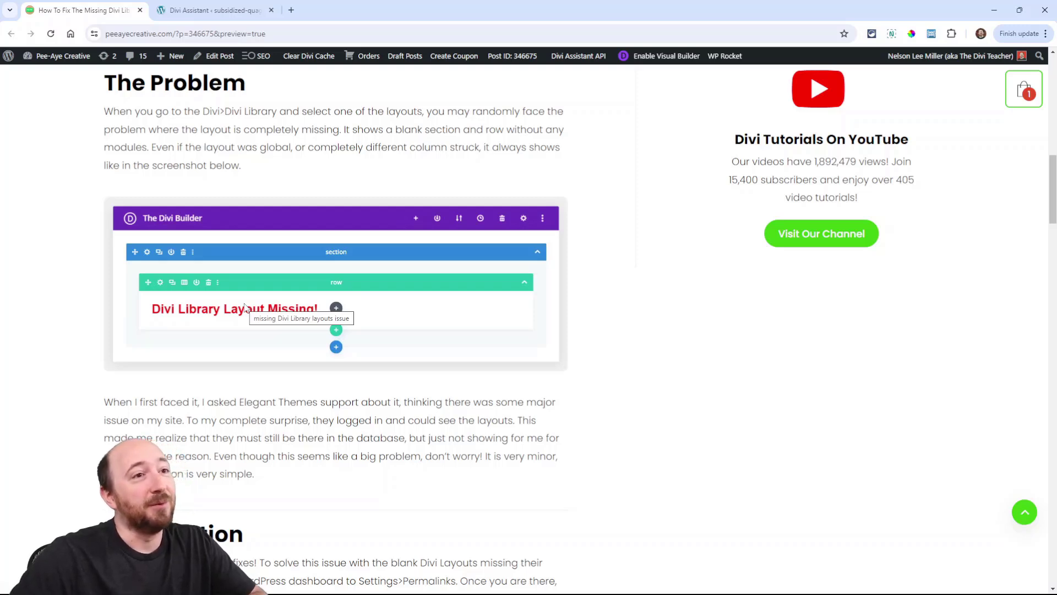
{"action": "scroll", "scroll_direction": "down", "scroll_amount": 3}
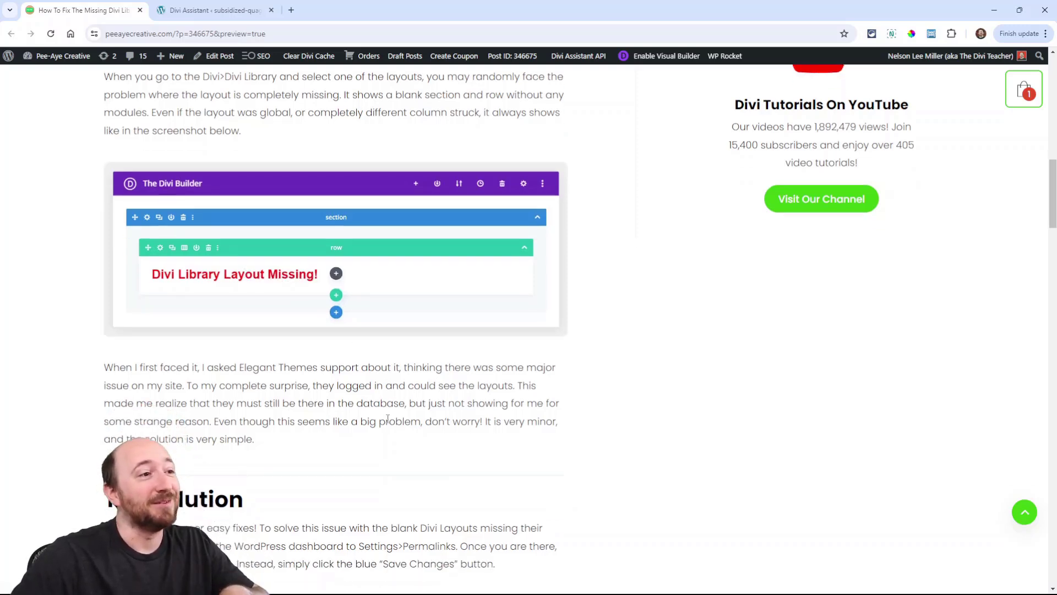
{"action": "scroll", "scroll_direction": "down", "scroll_amount": 3}
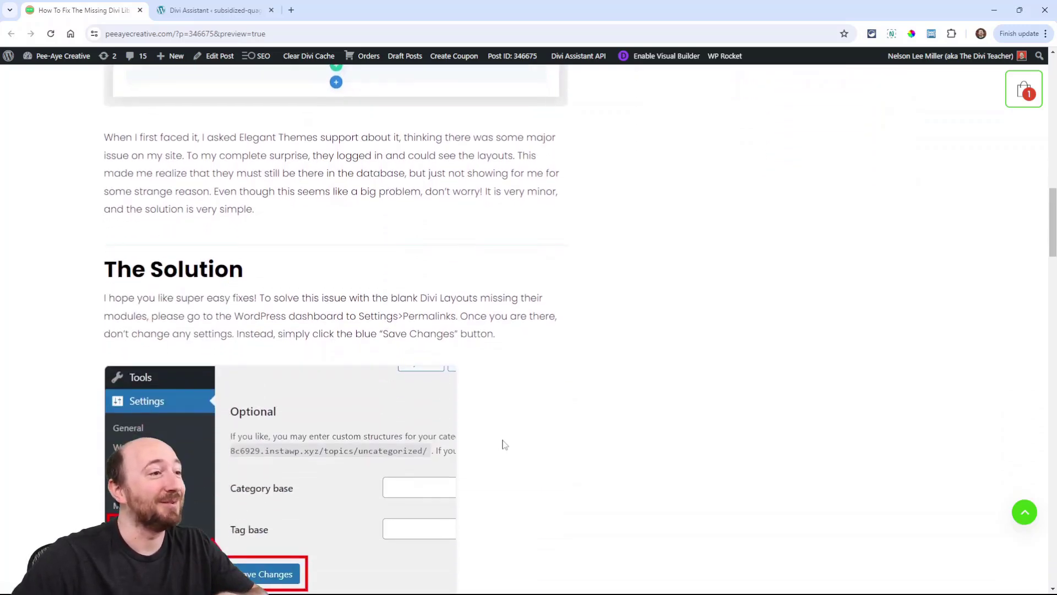
{"action": "left_click", "coordinate": [214, 10]}
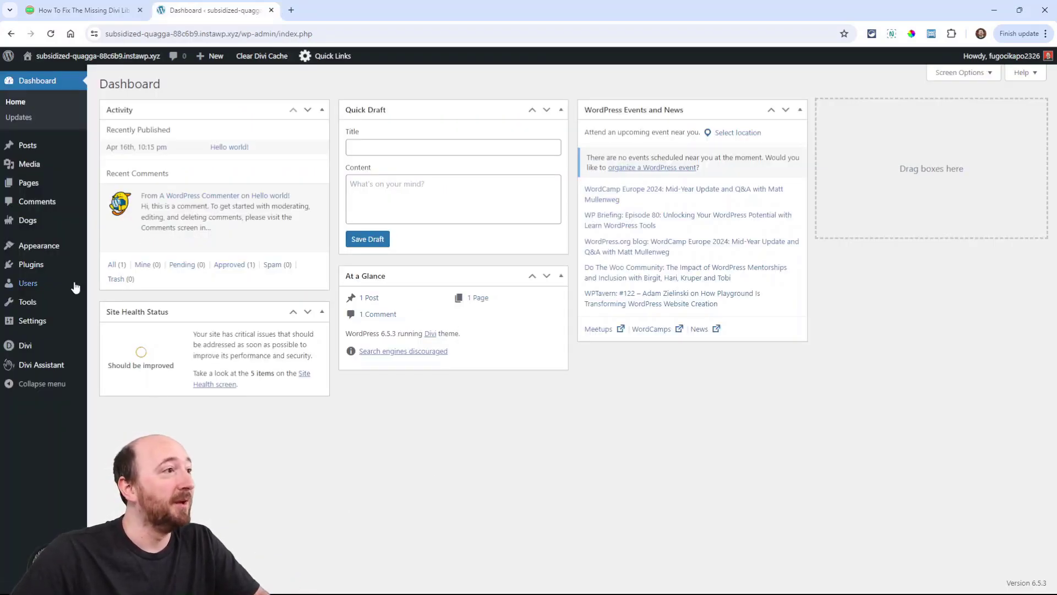
{"action": "mouse_move", "coordinate": [33, 302]}
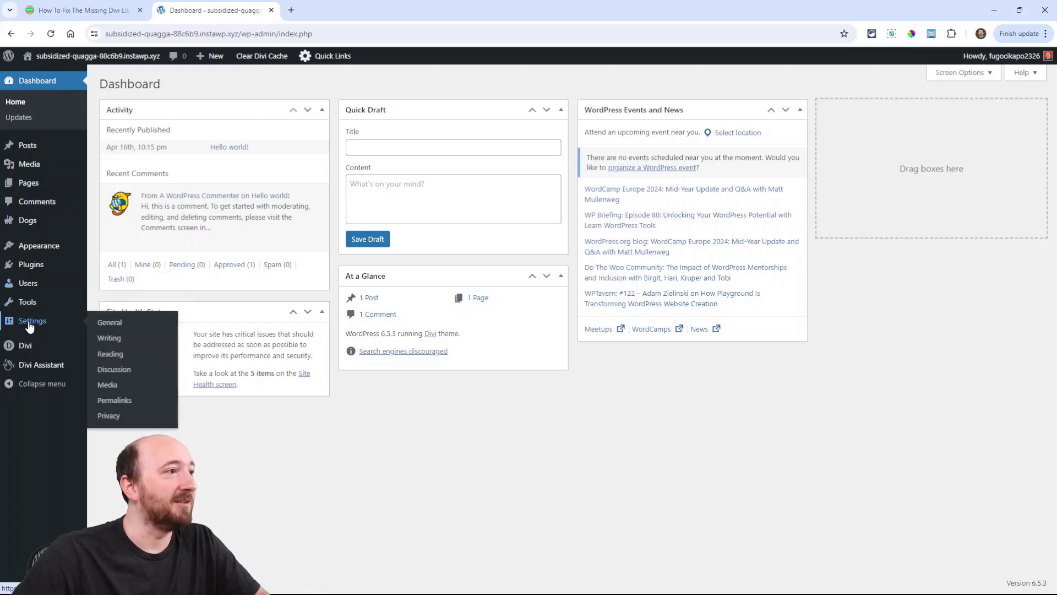
{"action": "mouse_move", "coordinate": [114, 369]}
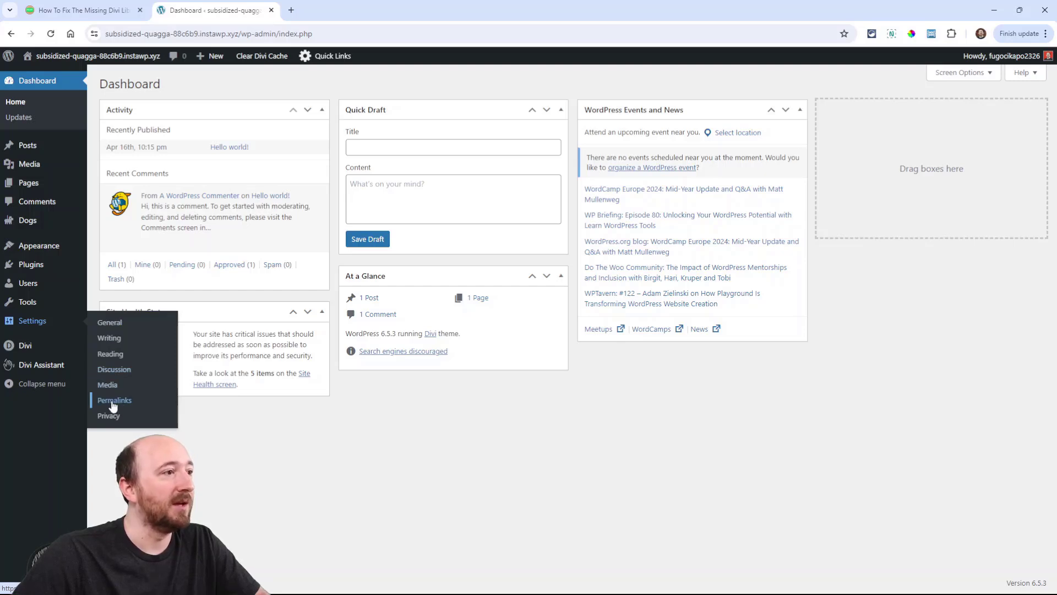
{"action": "left_click", "coordinate": [114, 399]}
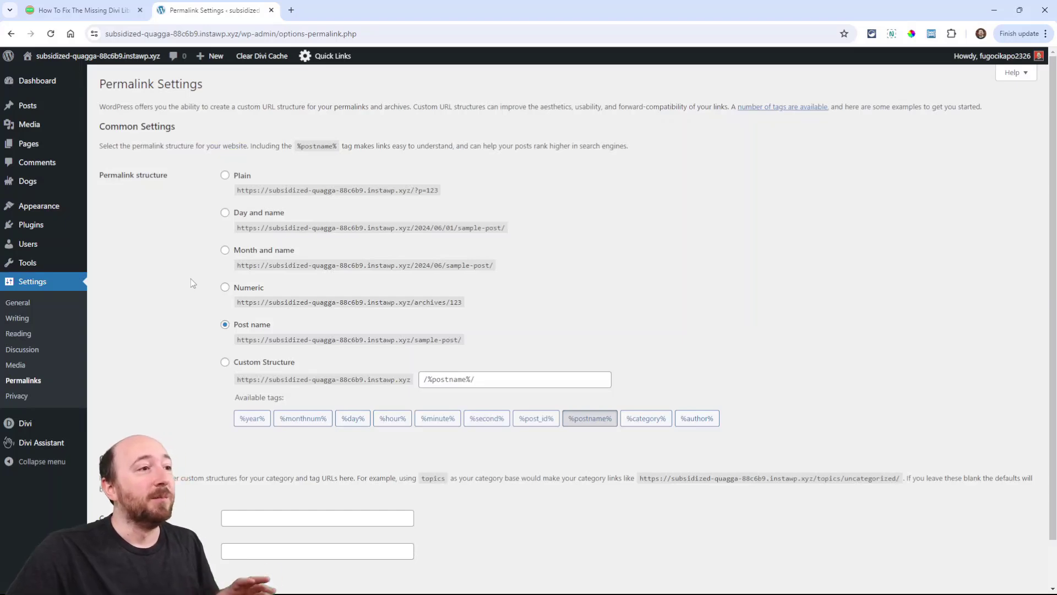
Scroll the Permalink Settings page to Save Changes, leaving Post name selected
{"action": "scroll", "scroll_direction": "down", "scroll_amount": 3}
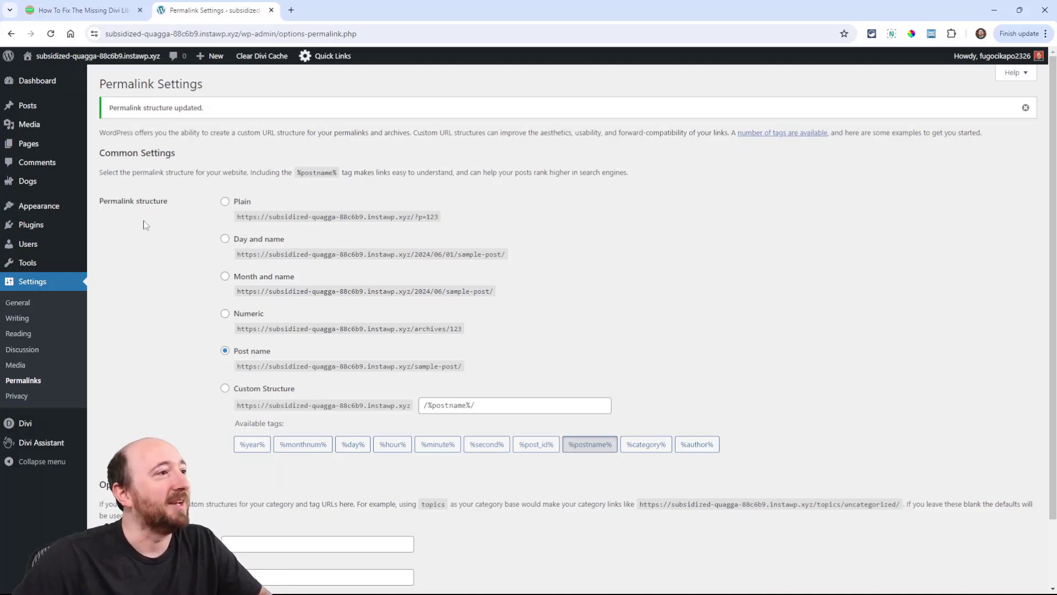
{"action": "mouse_move", "coordinate": [160, 276]}
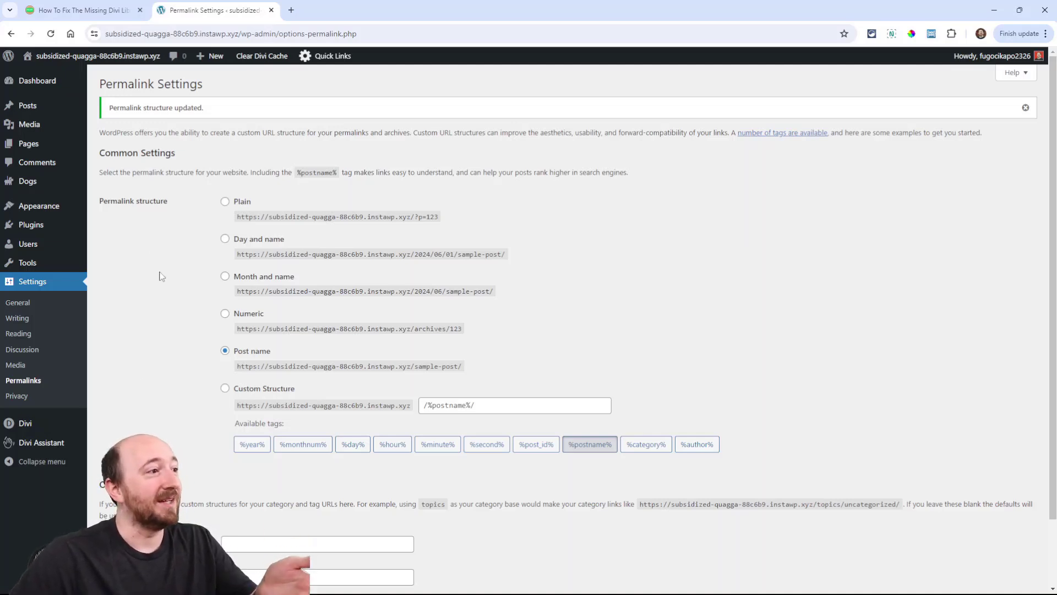
{"action": "mouse_move", "coordinate": [192, 312]}
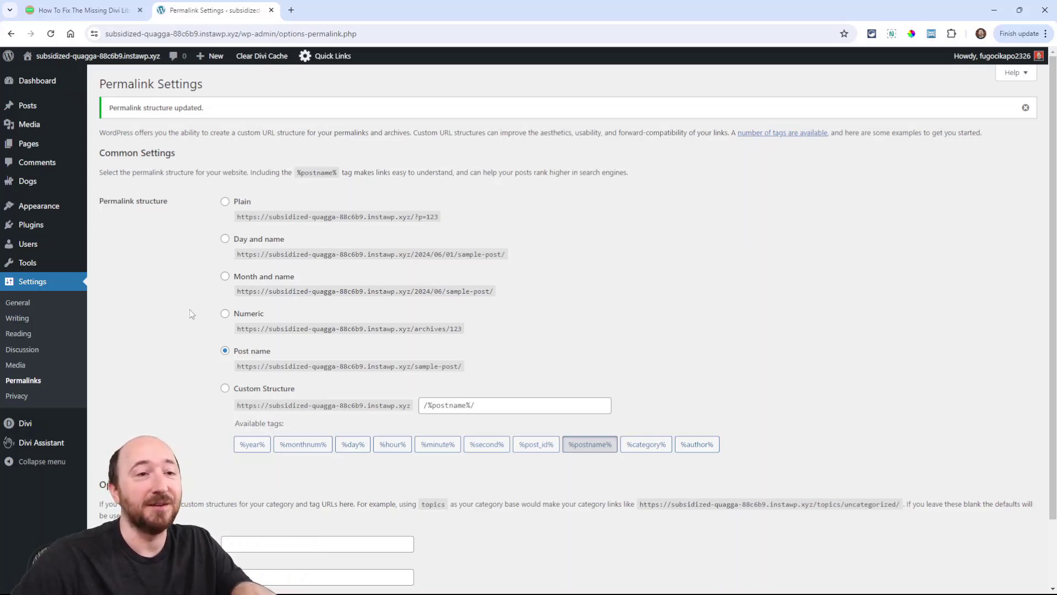
{"action": "mouse_move", "coordinate": [166, 346]}
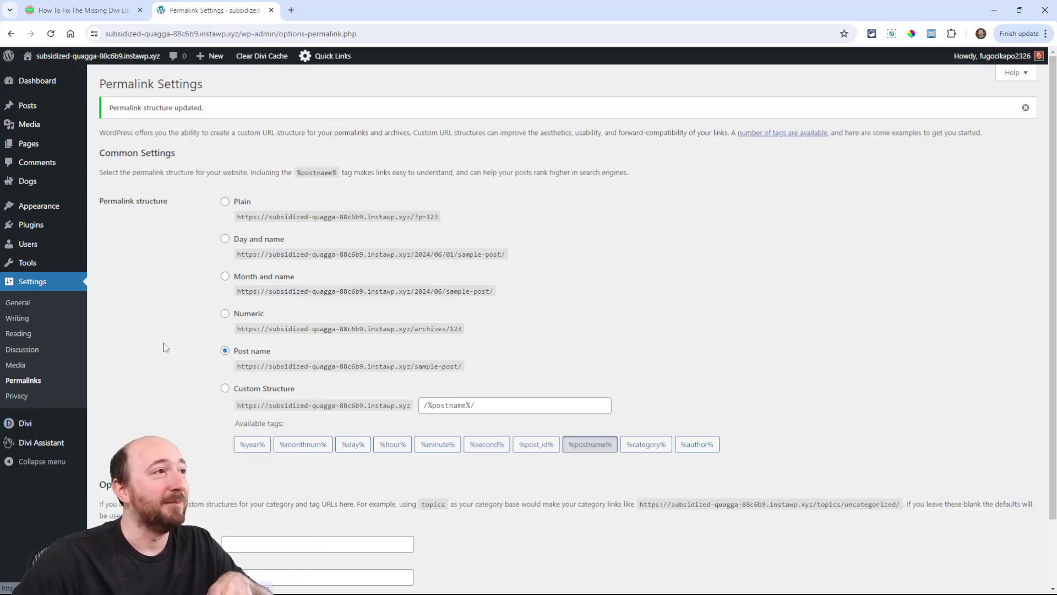
Return to the Divi Library tutorial post tab and scroll through the article
{"action": "left_click", "coordinate": [77, 10]}
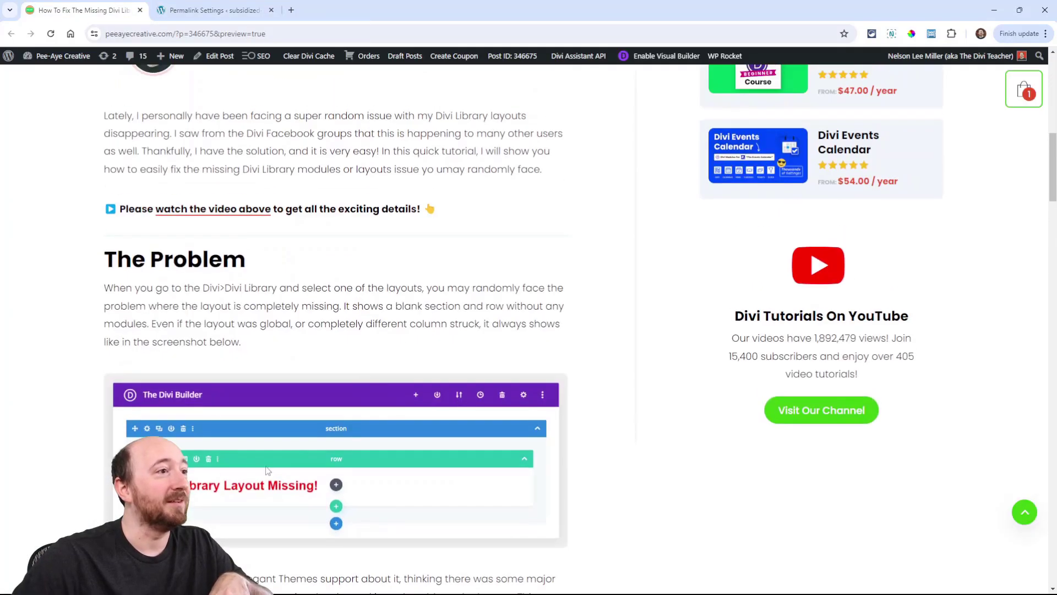
{"action": "scroll", "scroll_direction": "down", "scroll_amount": 3}
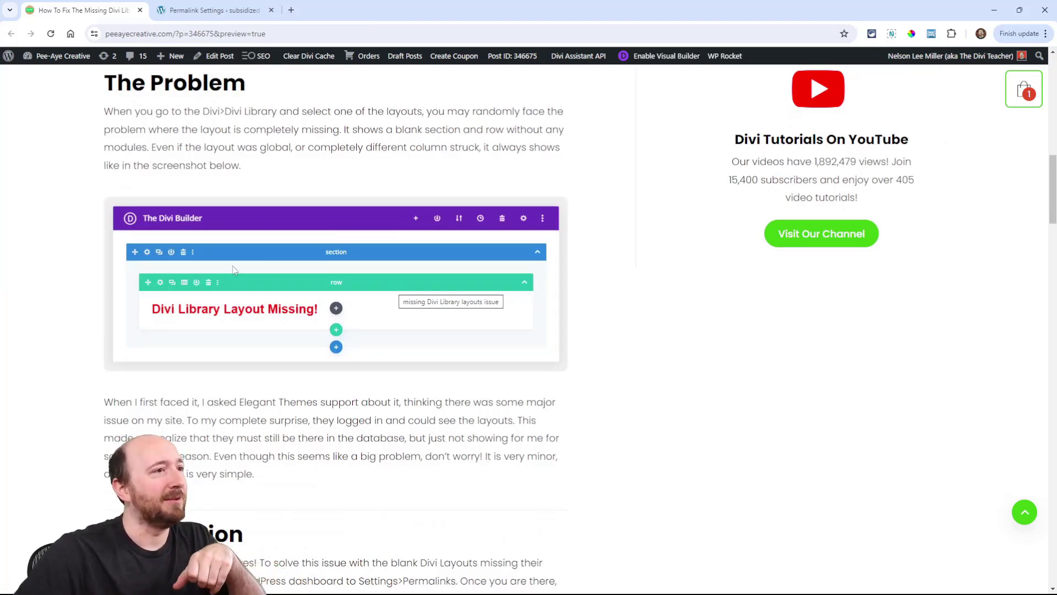
{"action": "mouse_move", "coordinate": [405, 313]}
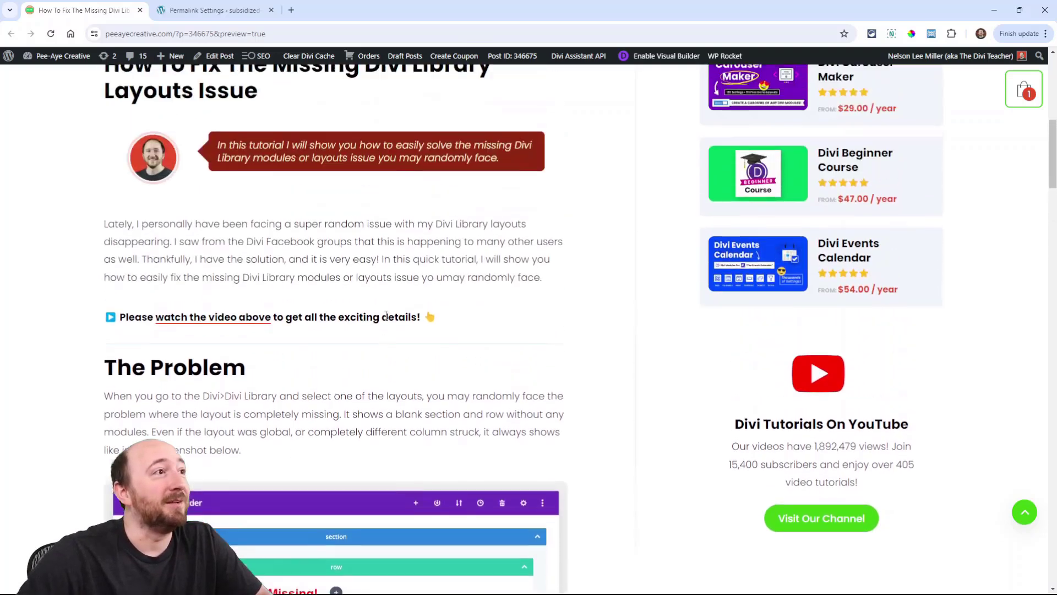
{"action": "scroll", "scroll_direction": "up", "scroll_amount": 3}
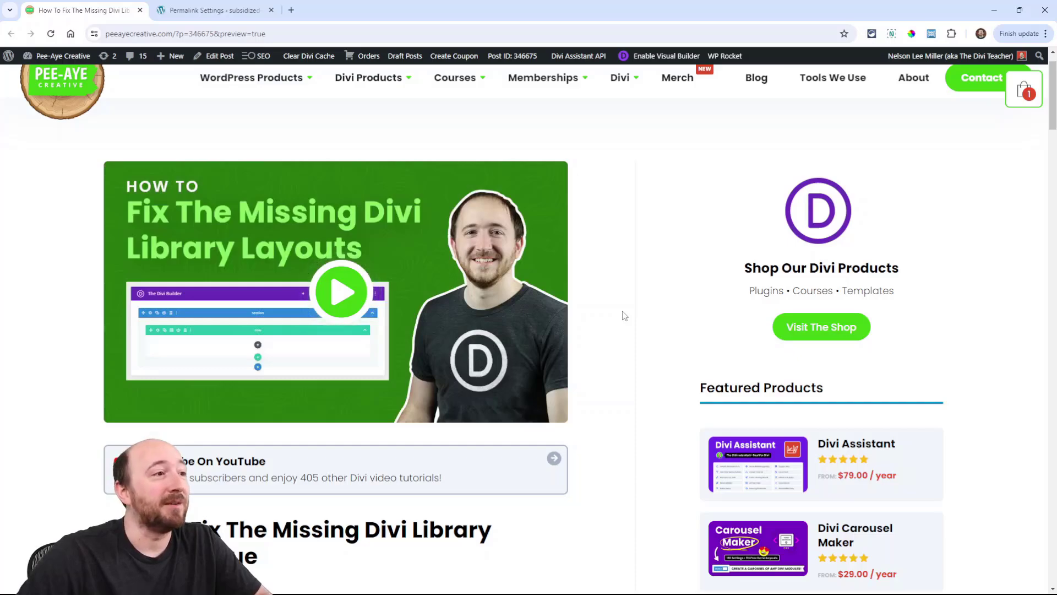
{"action": "scroll", "scroll_direction": "down", "scroll_amount": 3}
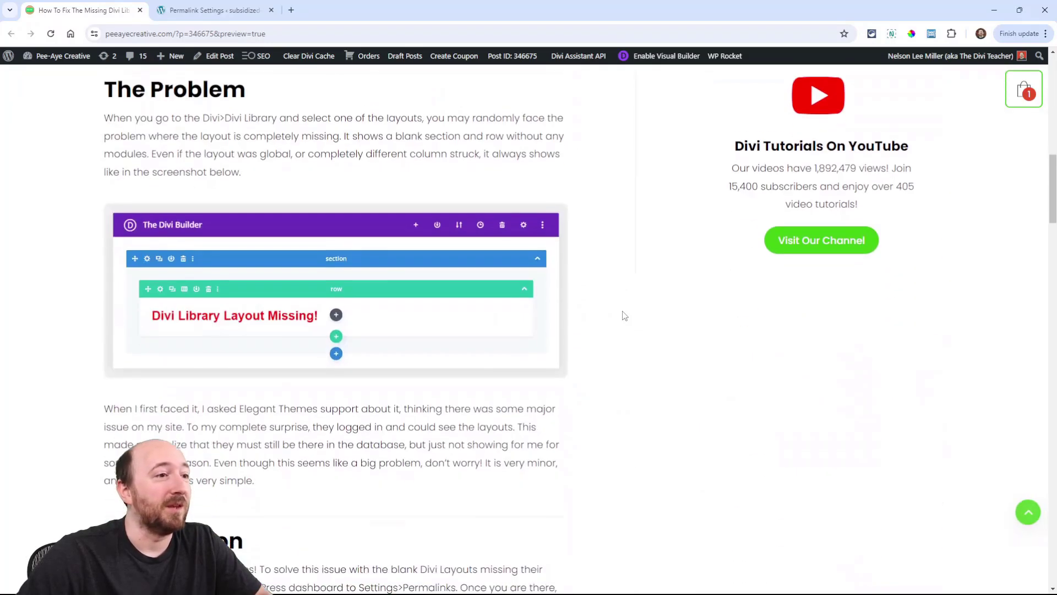
{"action": "scroll", "scroll_direction": "down", "scroll_amount": 3}
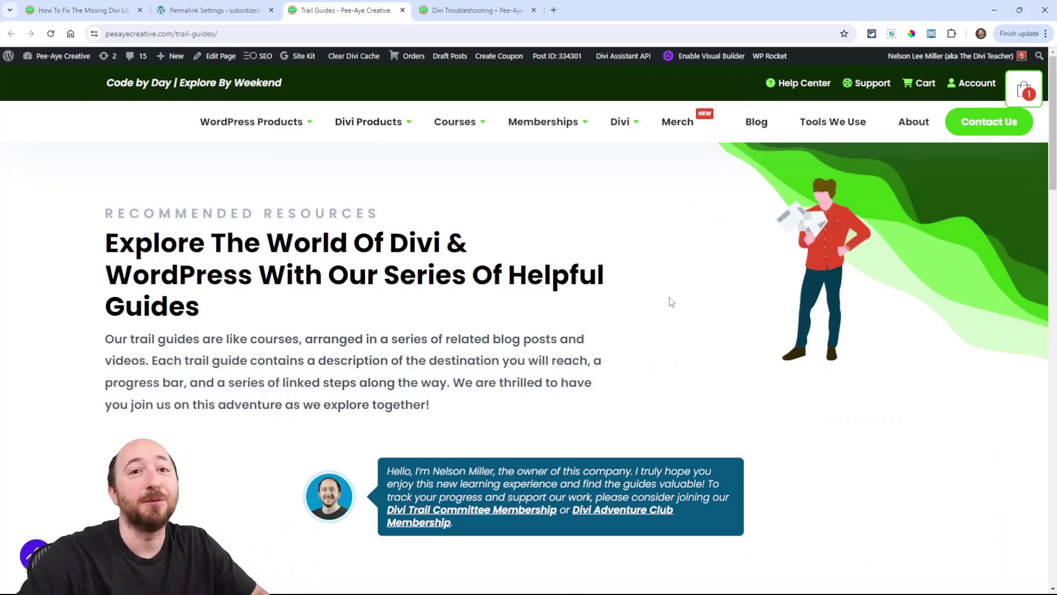
Scroll the Trail Guides page down to the Divi Troubleshooting guide card
{"action": "scroll", "scroll_direction": "down", "scroll_amount": 3}
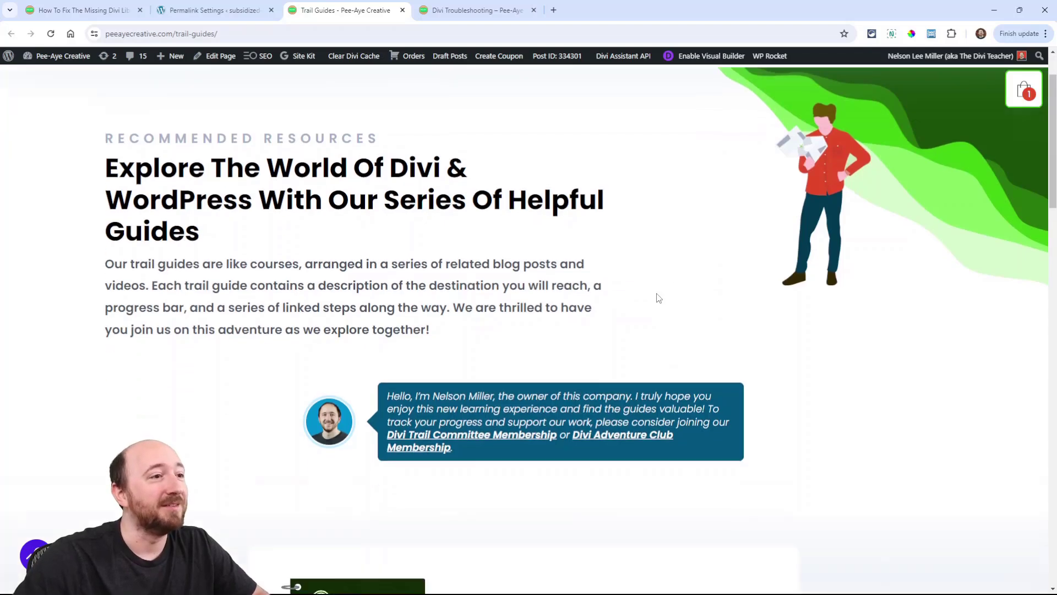
{"action": "scroll", "scroll_direction": "down", "scroll_amount": 3}
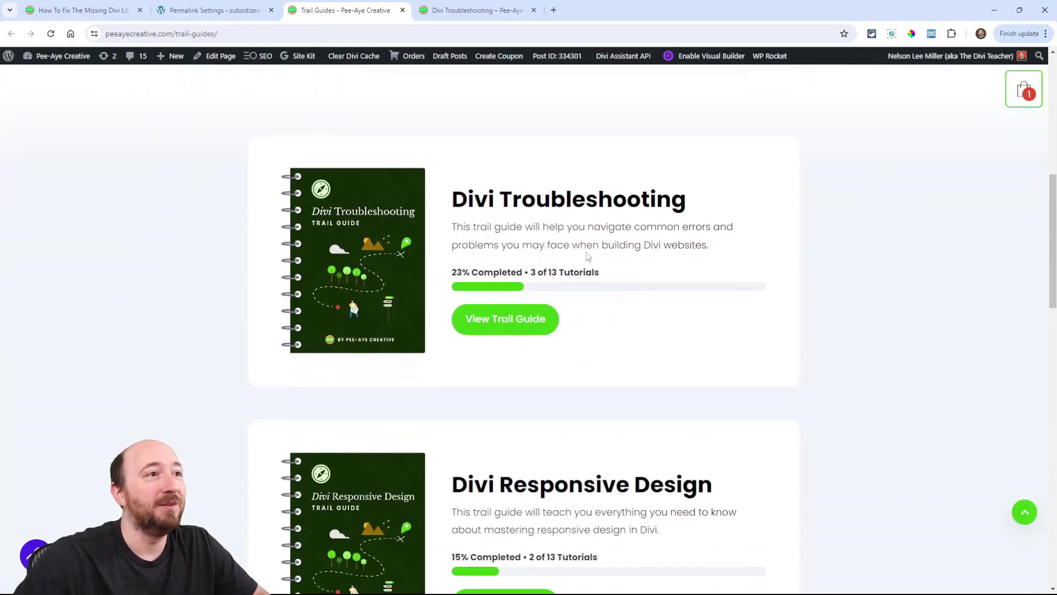
{"action": "scroll", "scroll_direction": "down", "scroll_amount": 3}
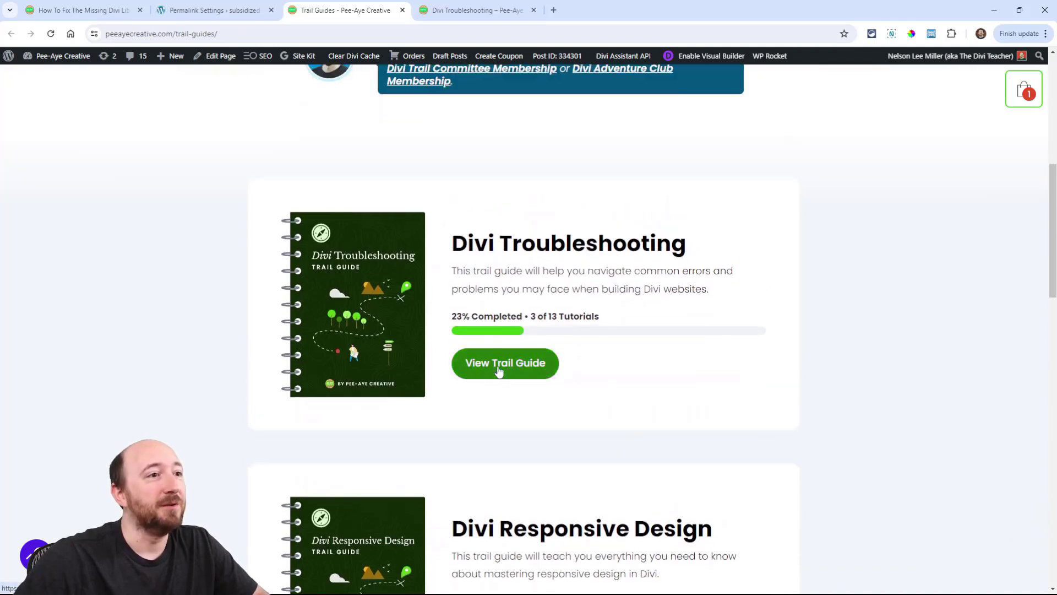
{"action": "mouse_move", "coordinate": [620, 332]}
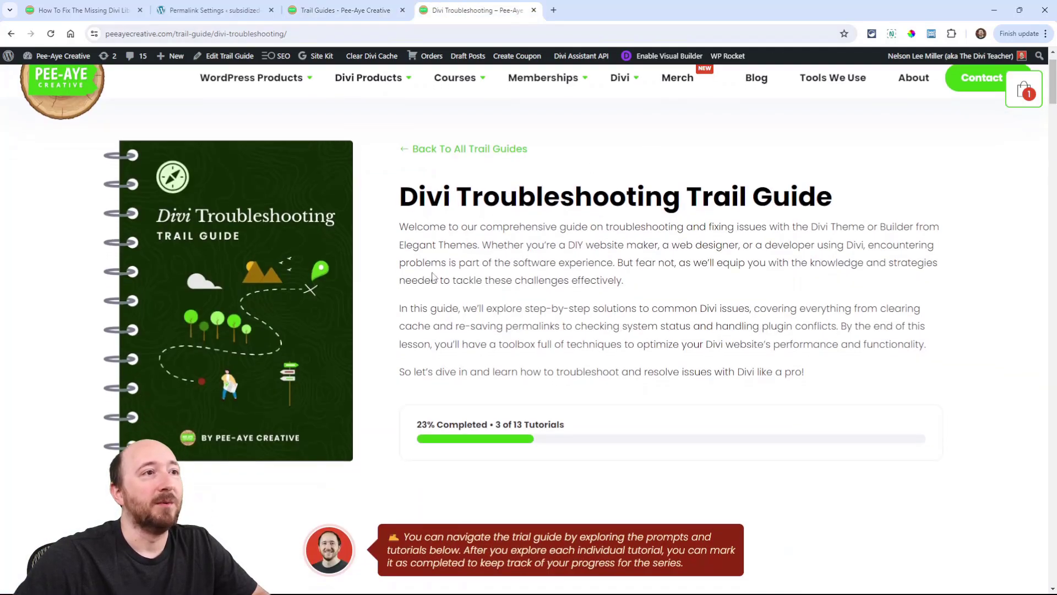
{"action": "scroll", "scroll_direction": "down", "scroll_amount": 3}
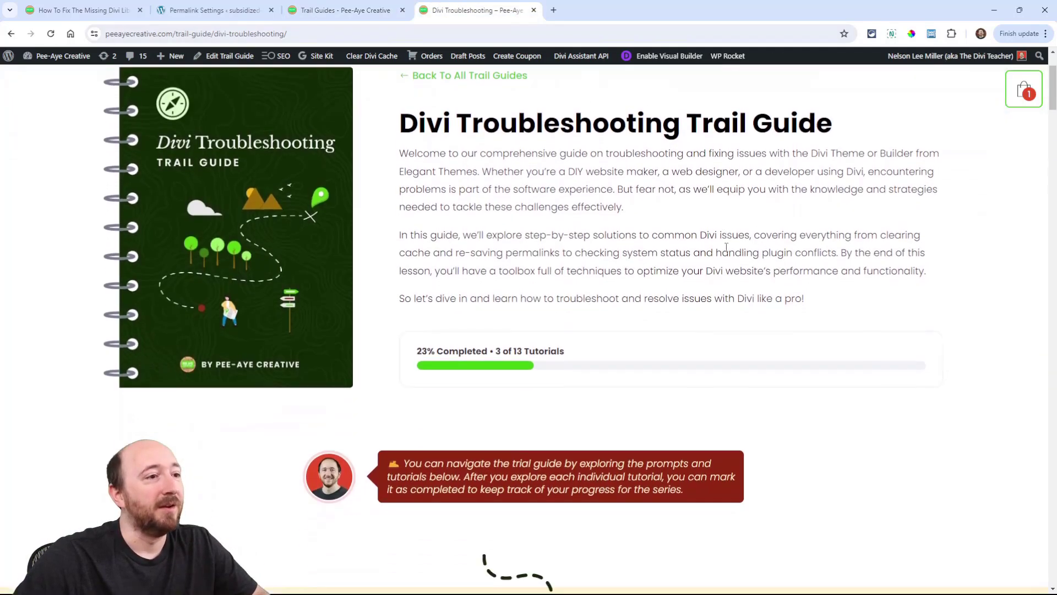
{"action": "scroll", "scroll_direction": "down", "scroll_amount": 3}
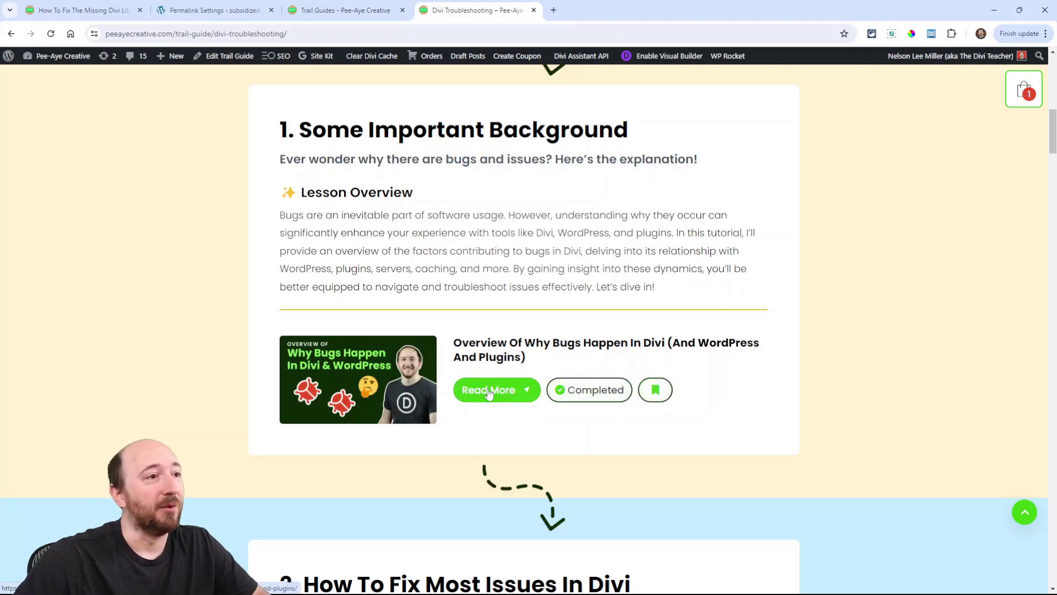
{"action": "scroll", "scroll_direction": "down", "scroll_amount": 3}
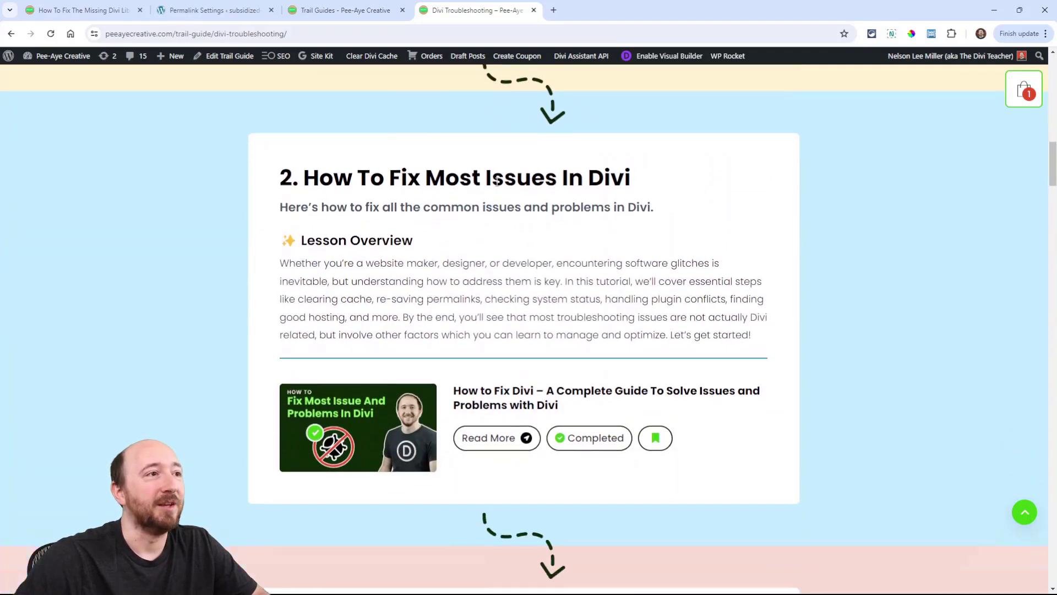
{"action": "scroll", "scroll_direction": "down", "scroll_amount": 3}
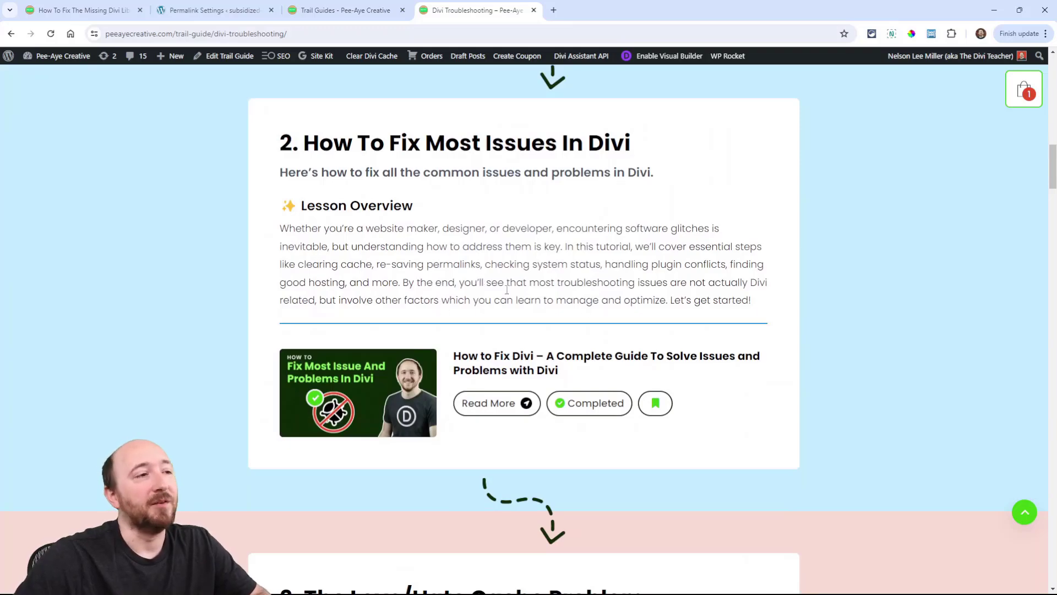
{"action": "scroll", "scroll_direction": "down", "scroll_amount": 3}
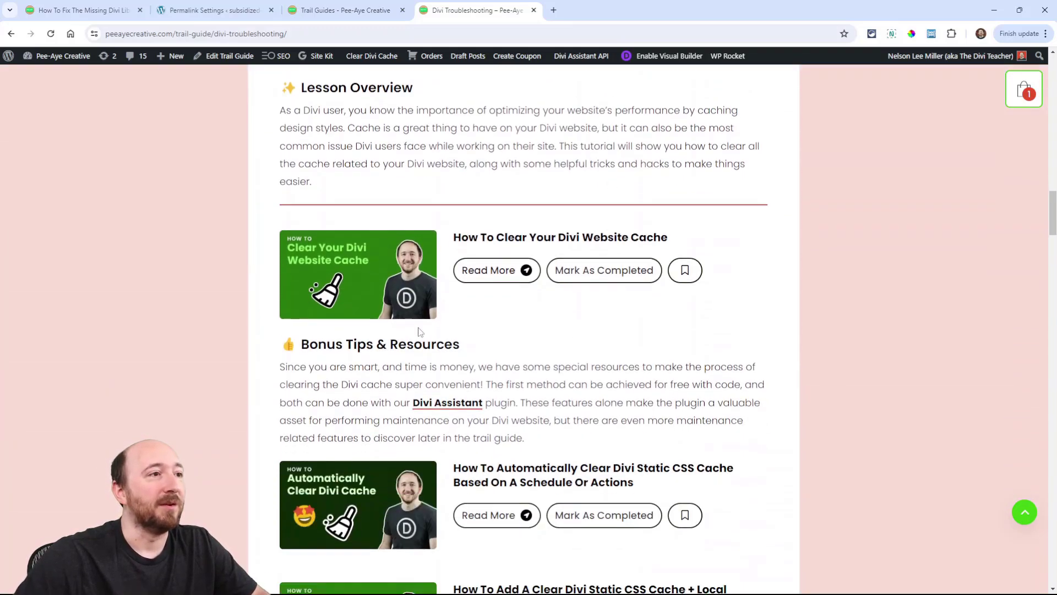
{"action": "scroll", "scroll_direction": "down", "scroll_amount": 3}
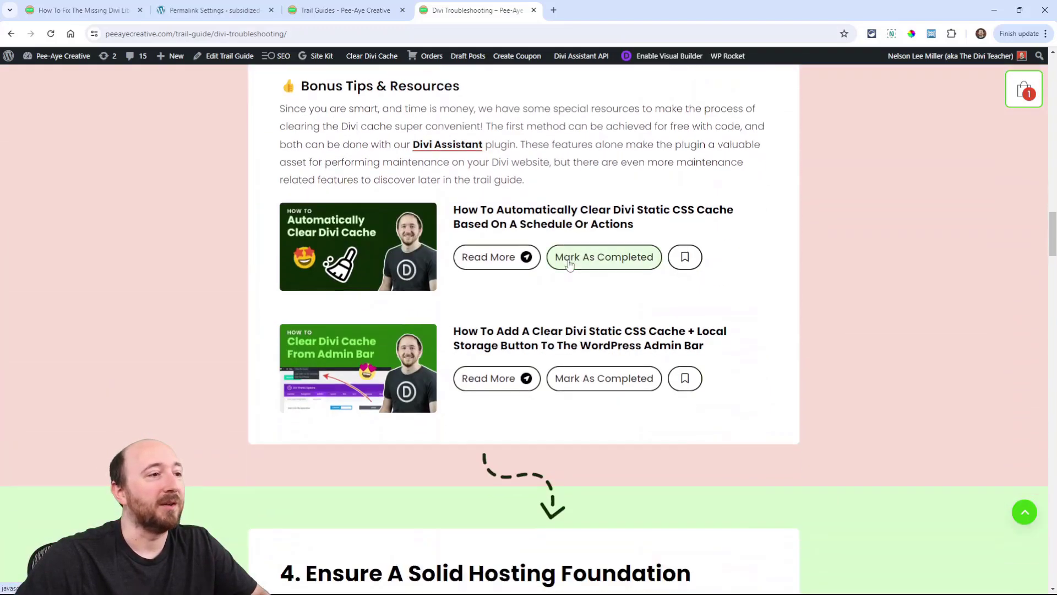
{"action": "scroll", "scroll_direction": "down", "scroll_amount": 3}
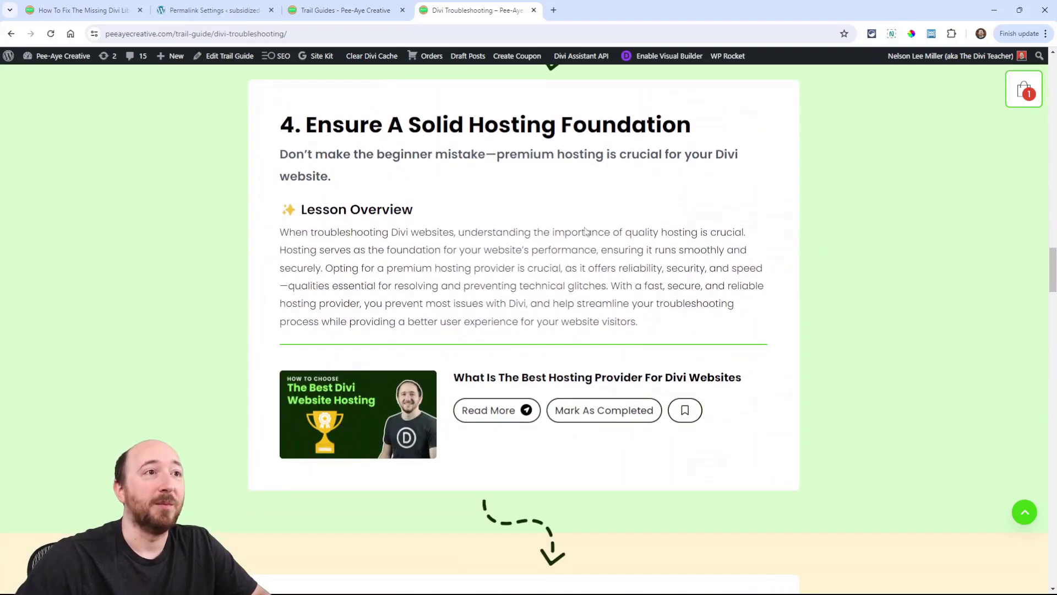
{"action": "scroll", "scroll_direction": "down", "scroll_amount": 3}
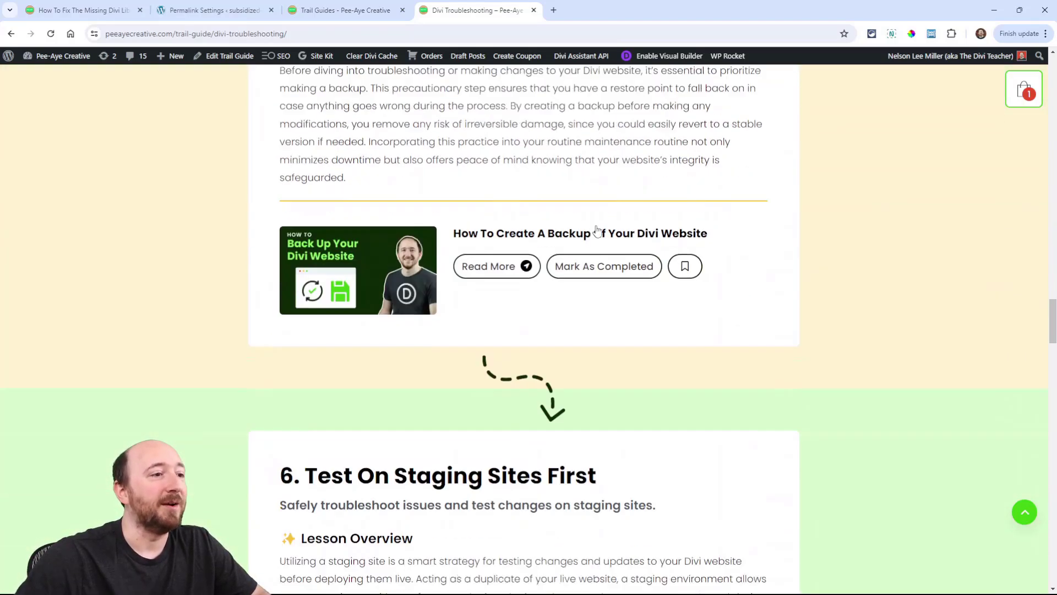
{"action": "scroll", "scroll_direction": "down", "scroll_amount": 3}
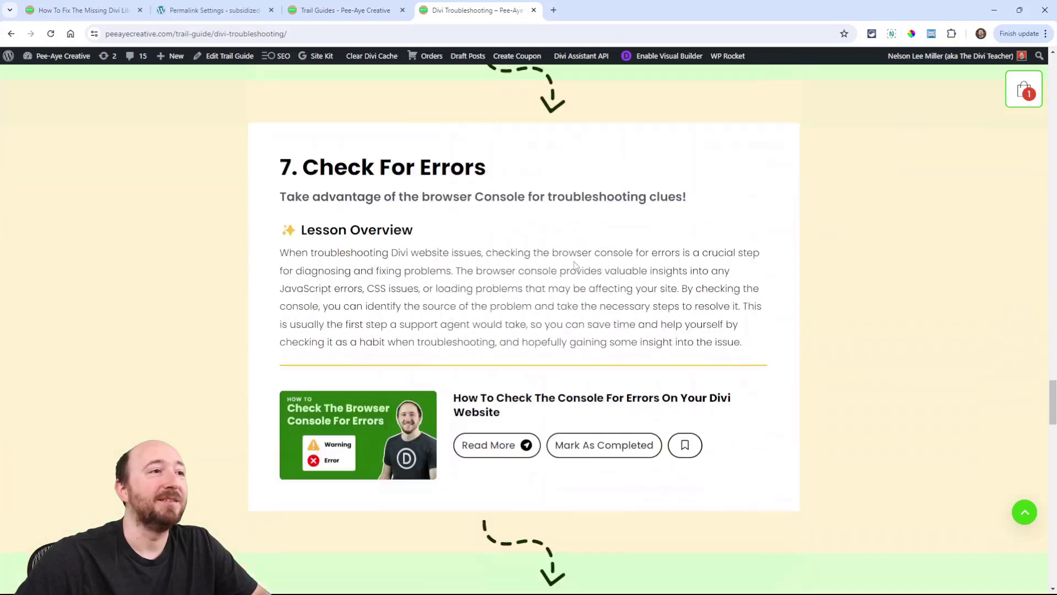
{"action": "scroll", "scroll_direction": "down", "scroll_amount": 3}
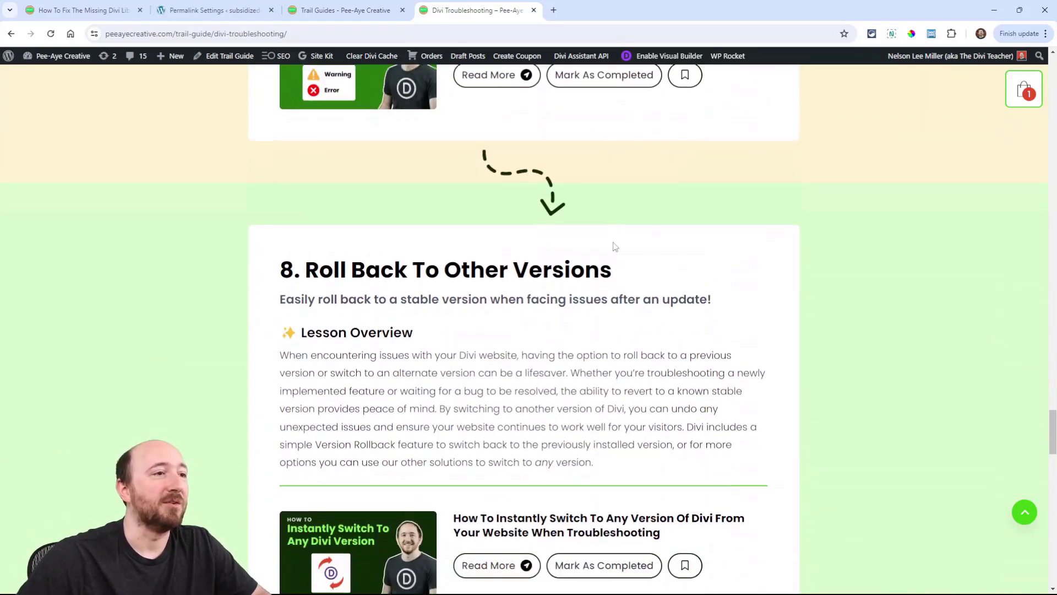
{"action": "scroll", "scroll_direction": "down", "scroll_amount": 3}
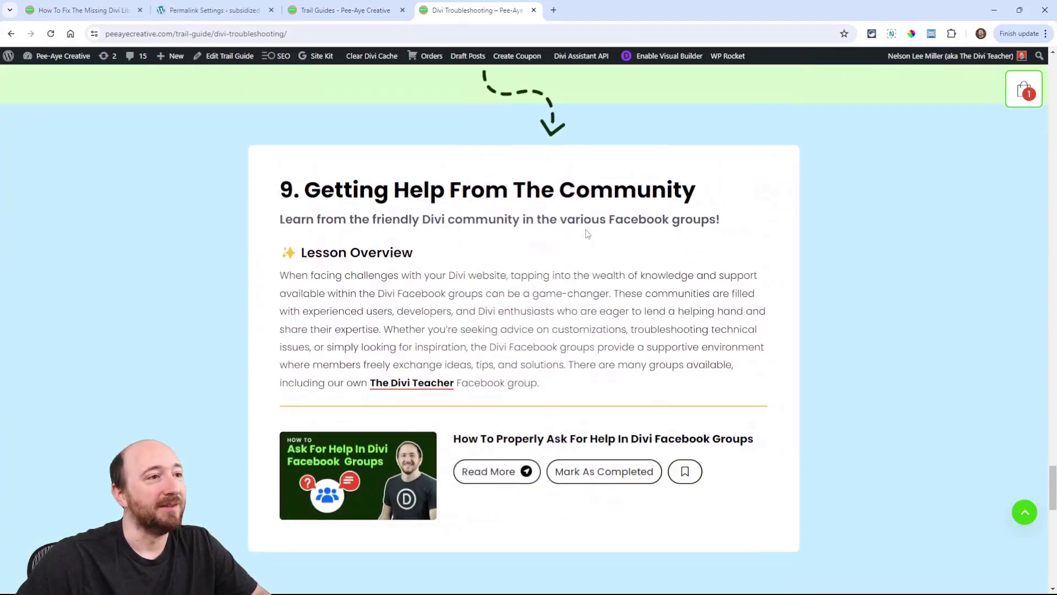
{"action": "scroll", "scroll_direction": "down", "scroll_amount": 3}
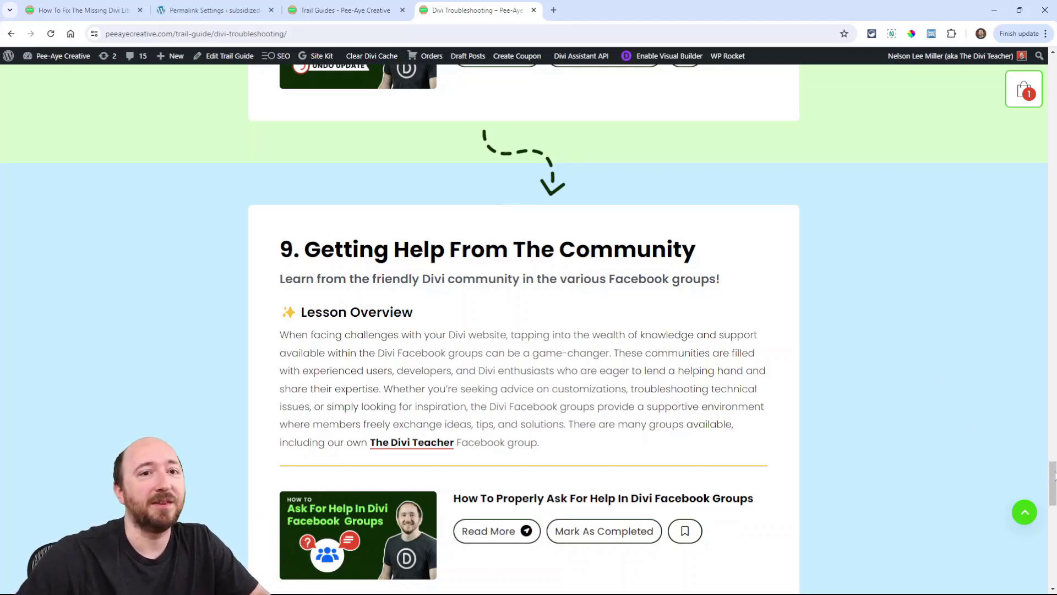
{"action": "scroll", "scroll_direction": "up", "scroll_amount": 3}
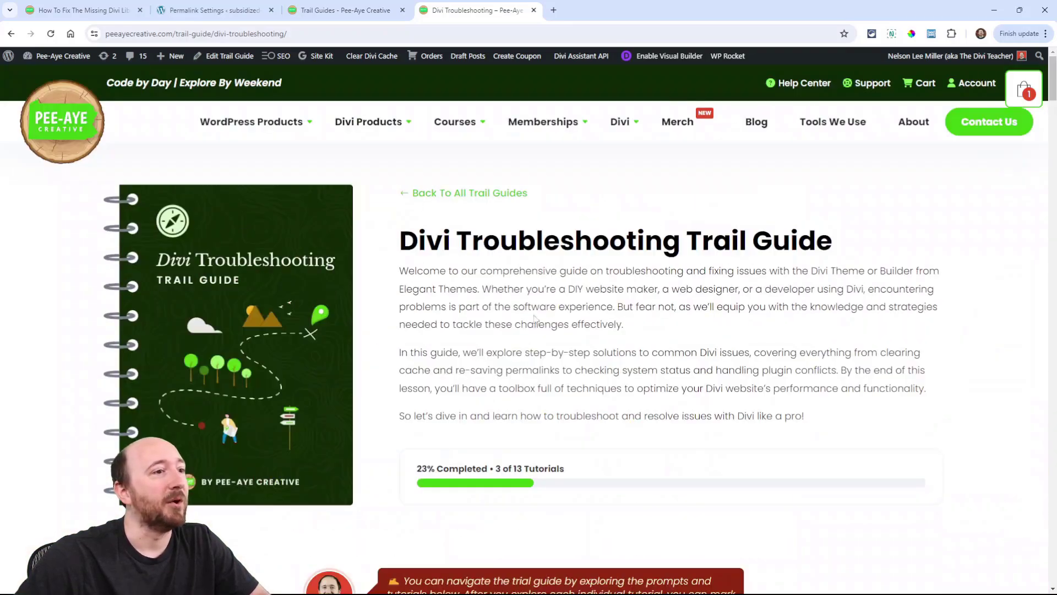
{"action": "scroll", "scroll_direction": "down", "scroll_amount": 3}
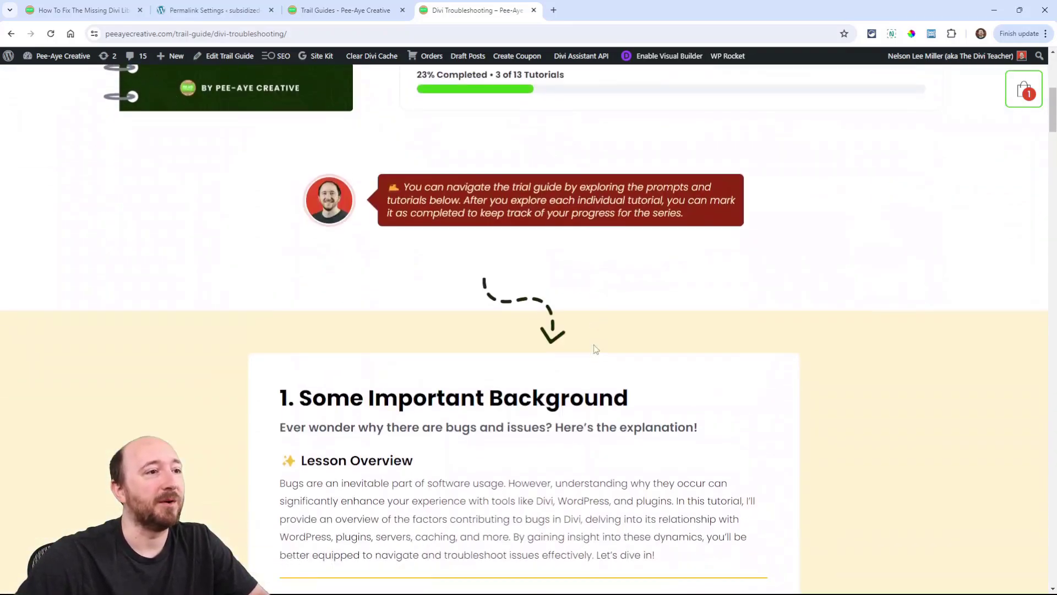
{"action": "scroll", "scroll_direction": "down", "scroll_amount": 3}
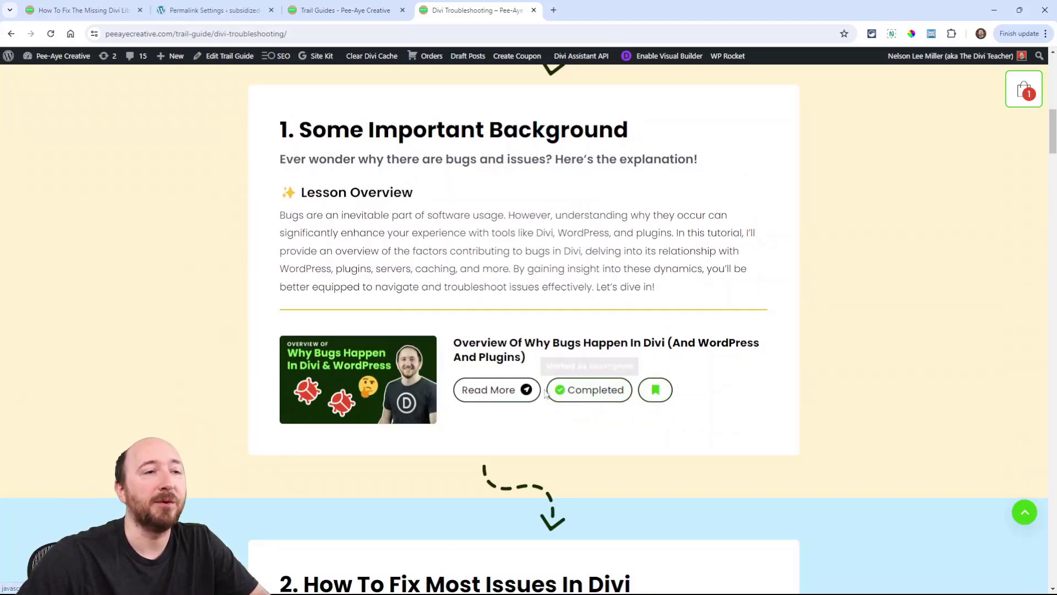
{"action": "scroll", "scroll_direction": "down", "scroll_amount": 3}
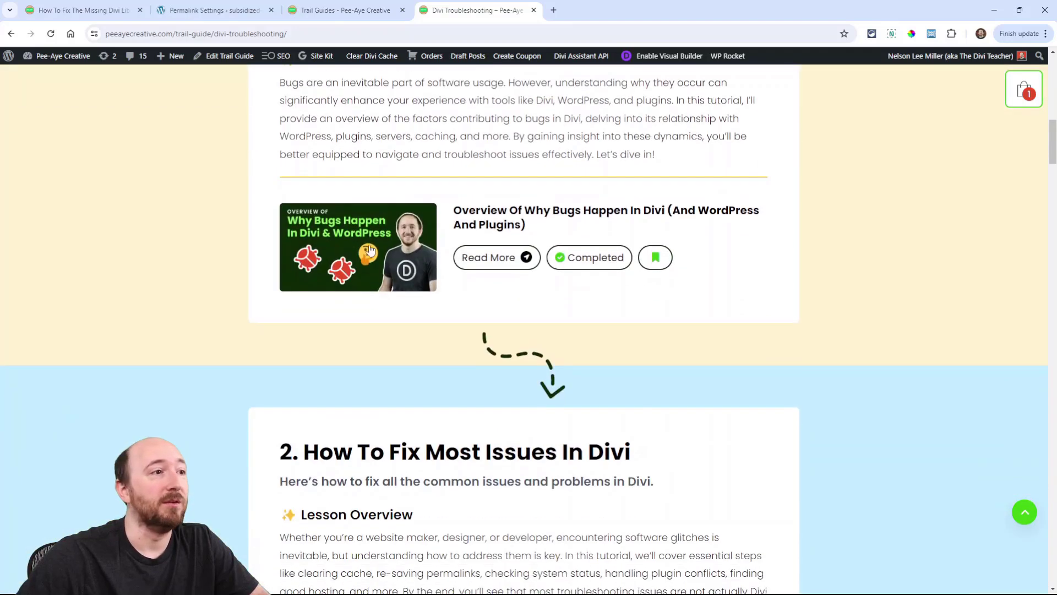